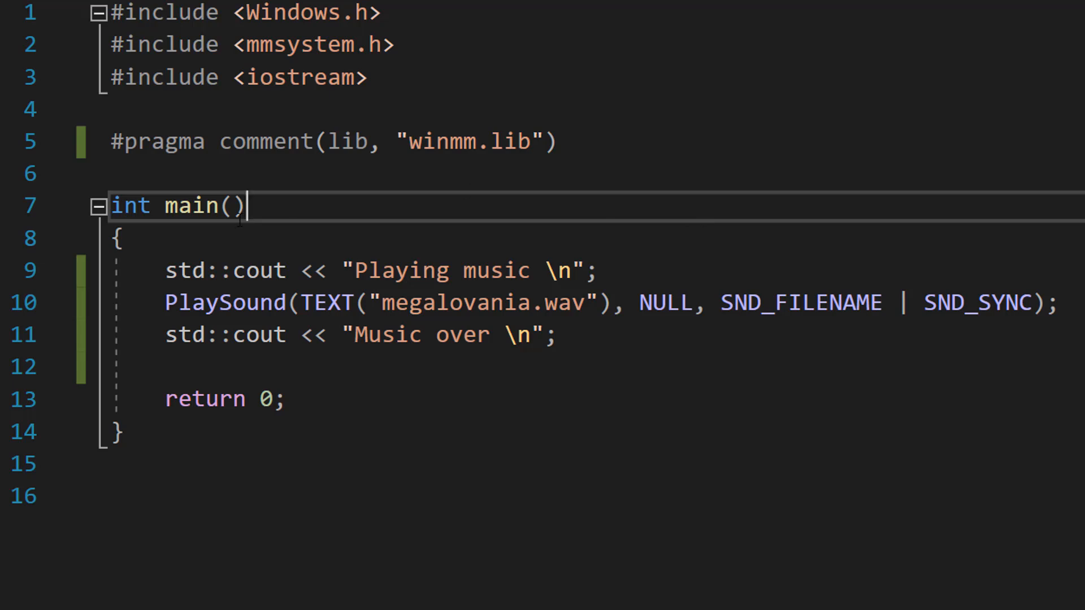
- Look over the PlaySound code for megalovania.wav, then bring up the PlayMusicSimple project's context menu
double_click(221, 270)
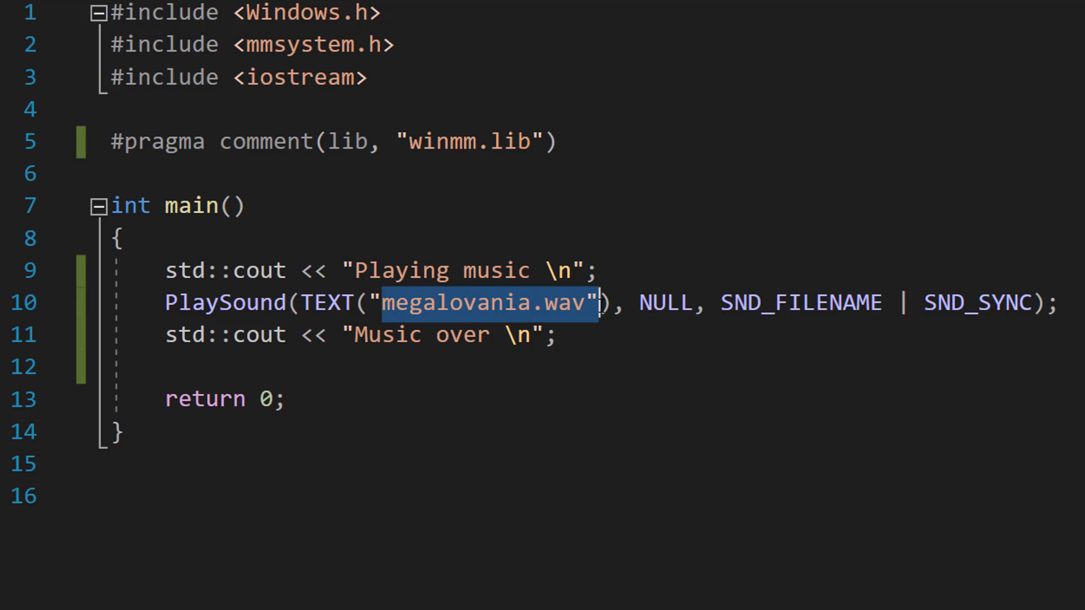
left_click(601, 271)
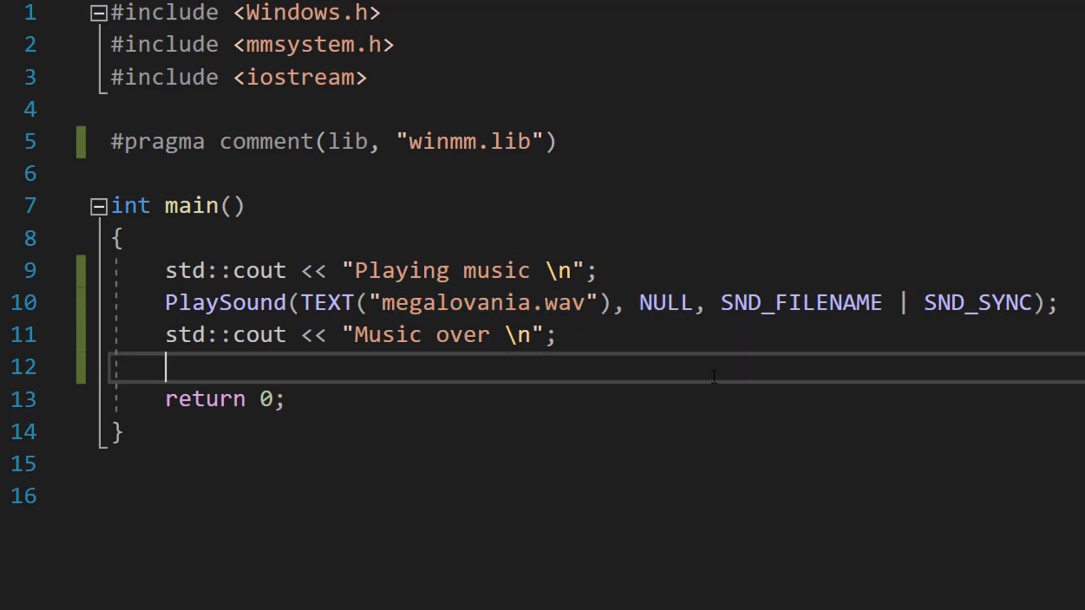
left_click_drag(699, 302, 886, 302)
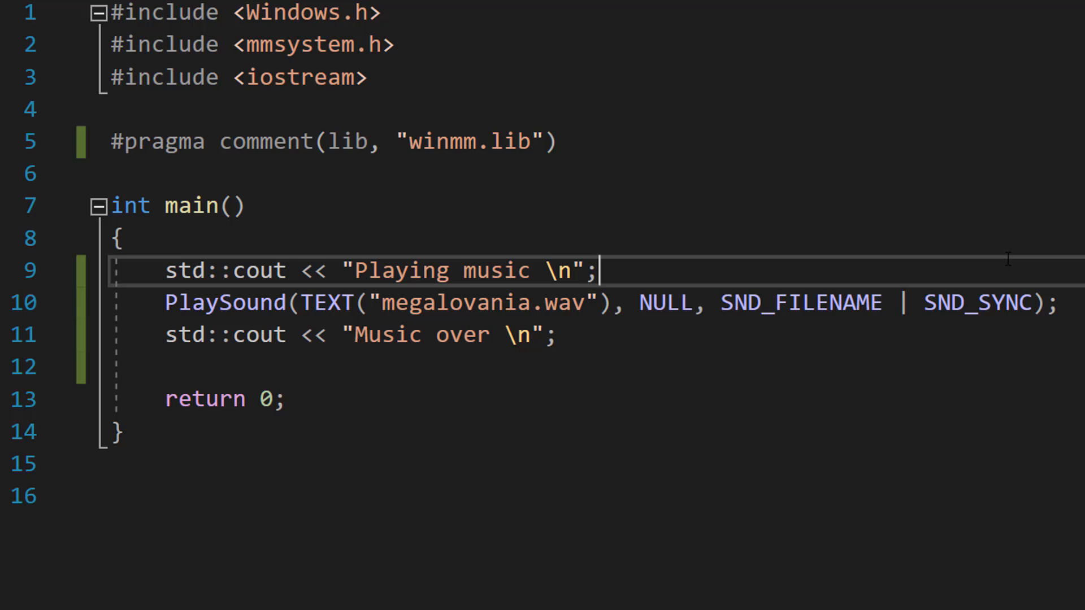
mouse_move(328, 302)
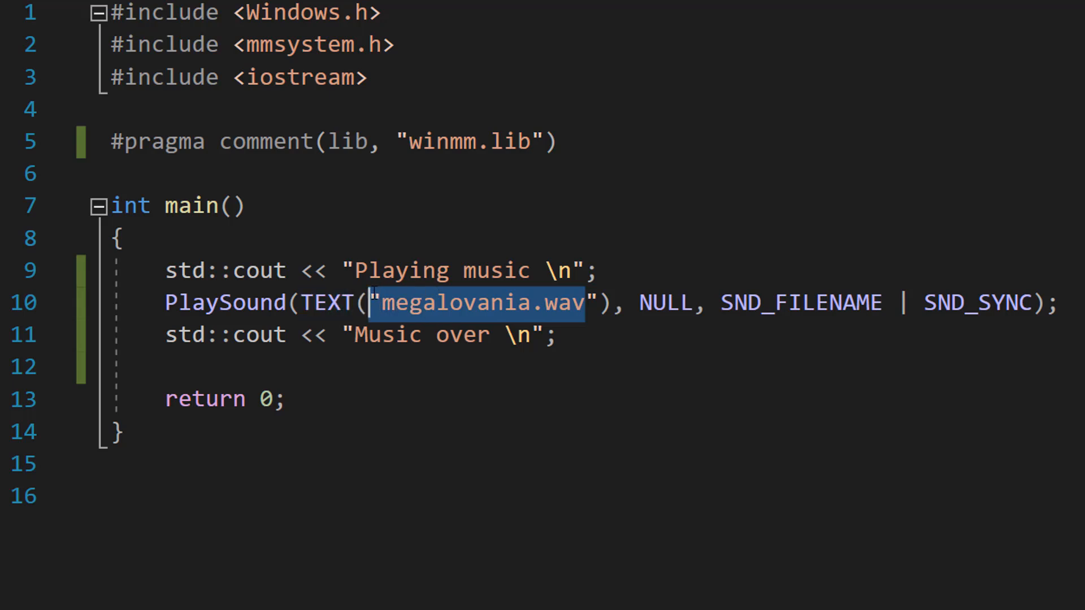
left_click(121, 238)
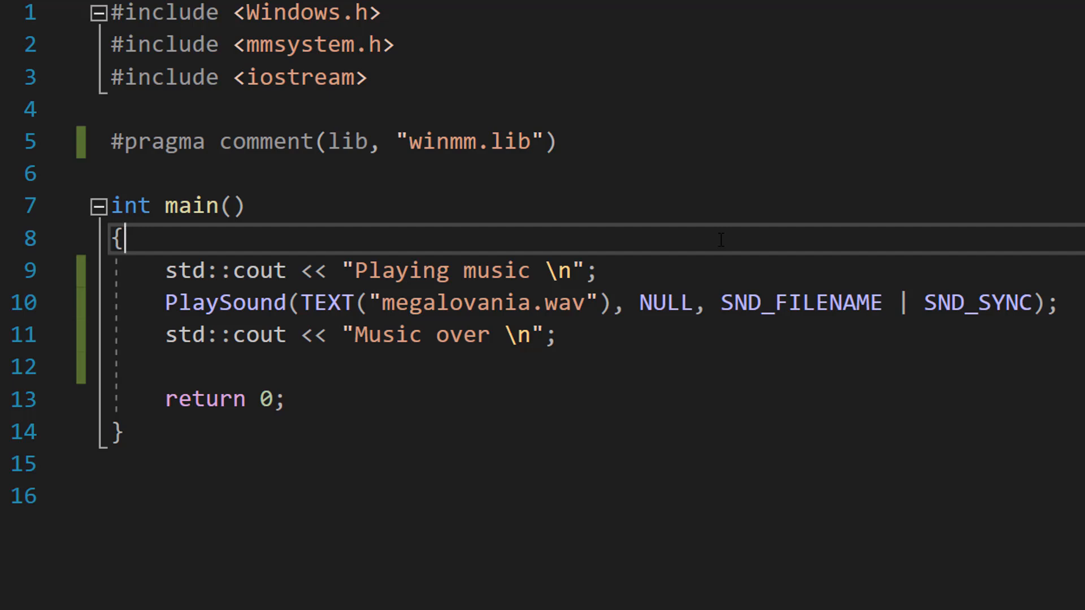
double_click(801, 303)
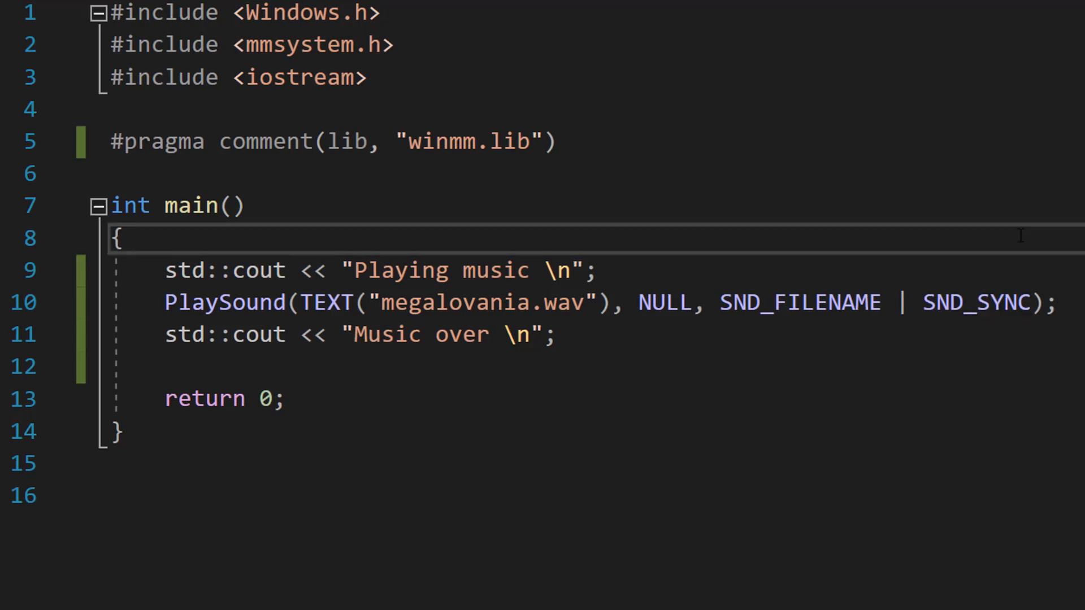
right_click(968, 87)
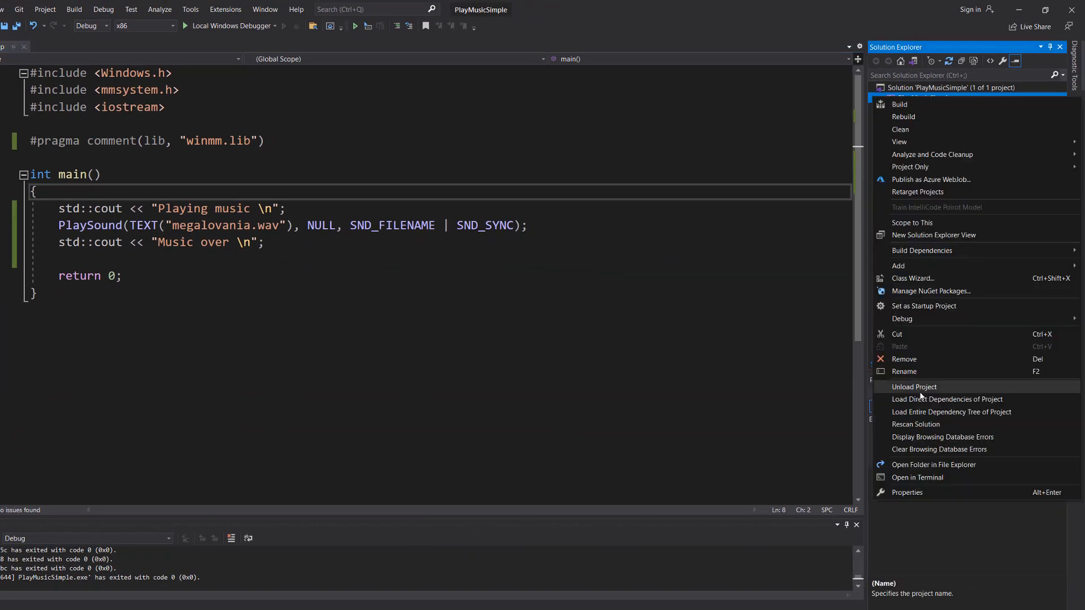
- Open the project folder in File Explorer, enter Debug, and select megalovania.wav
left_click(934, 464)
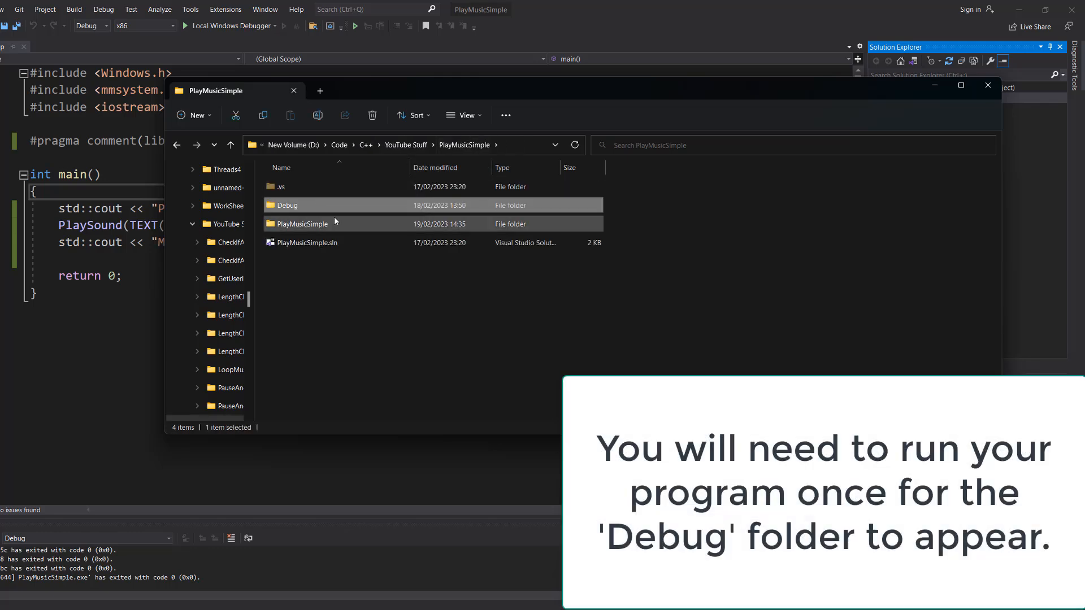
double_click(287, 205)
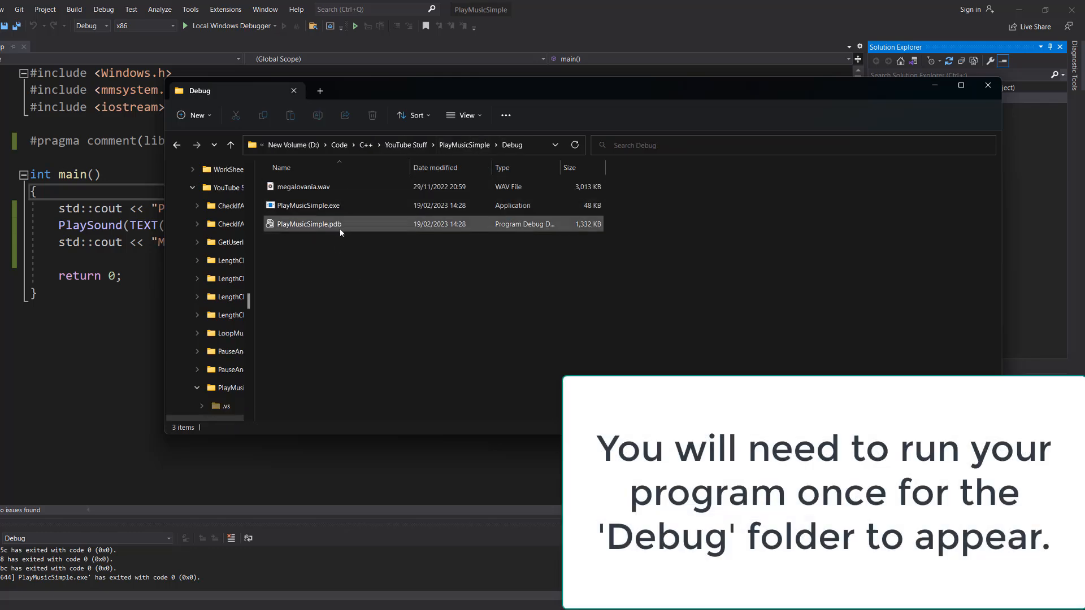
left_click(302, 187)
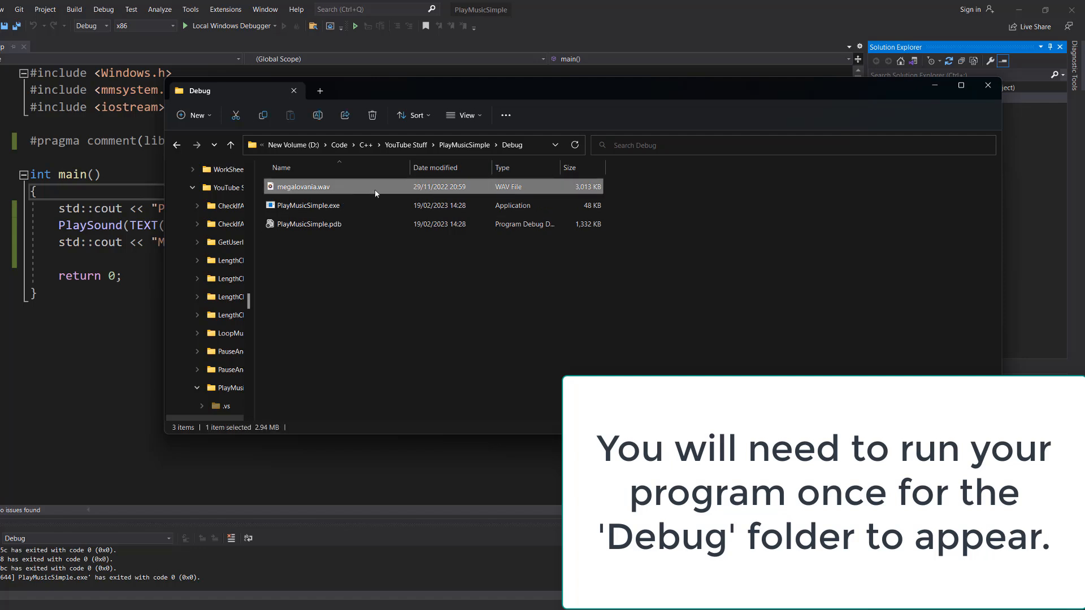
mouse_move(339, 189)
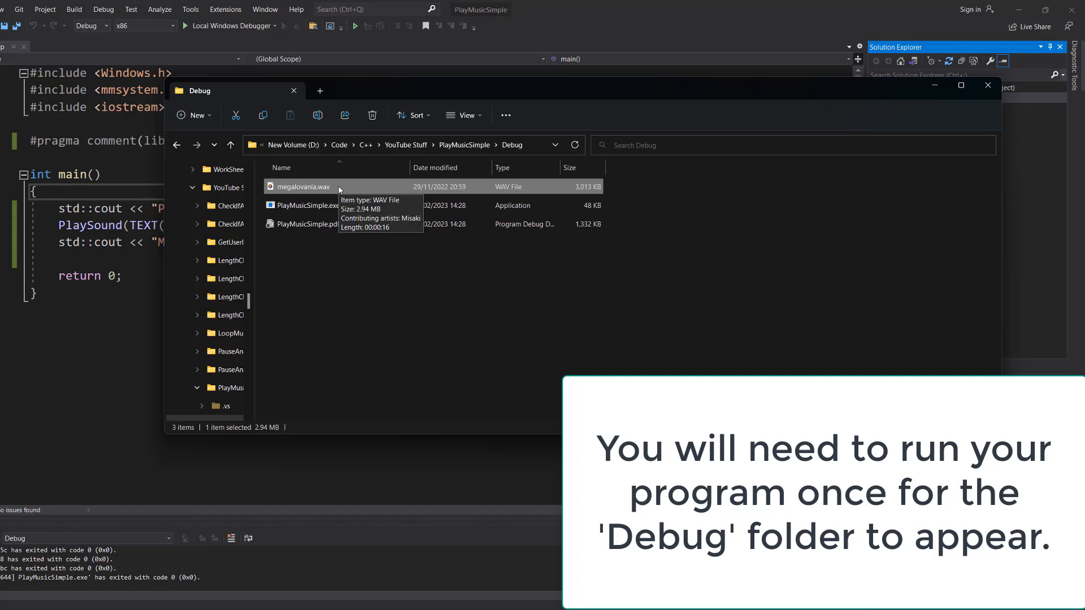
left_click(372, 275)
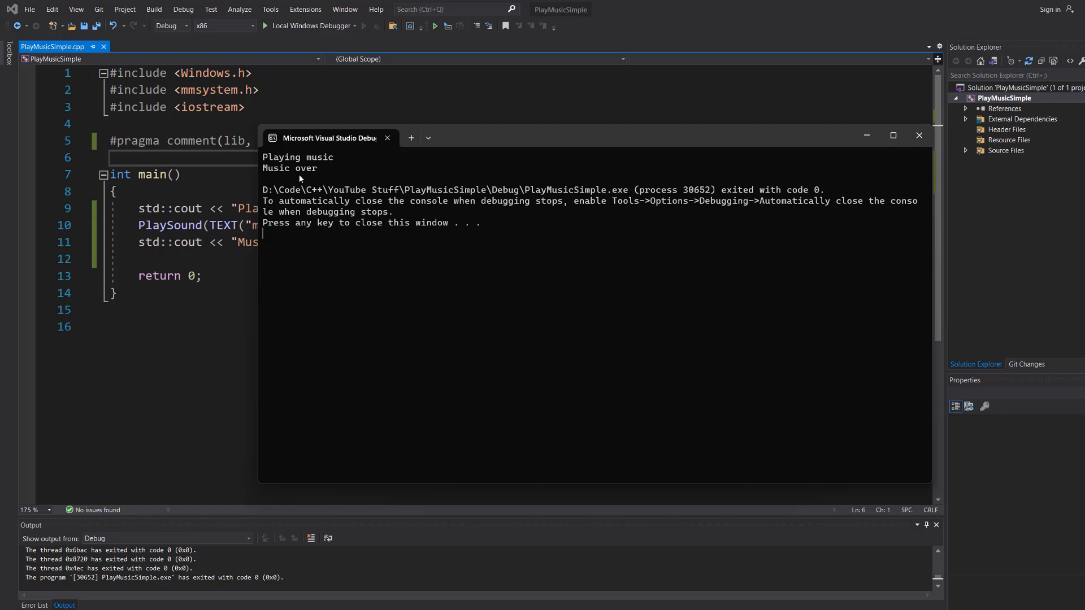
mouse_move(312, 235)
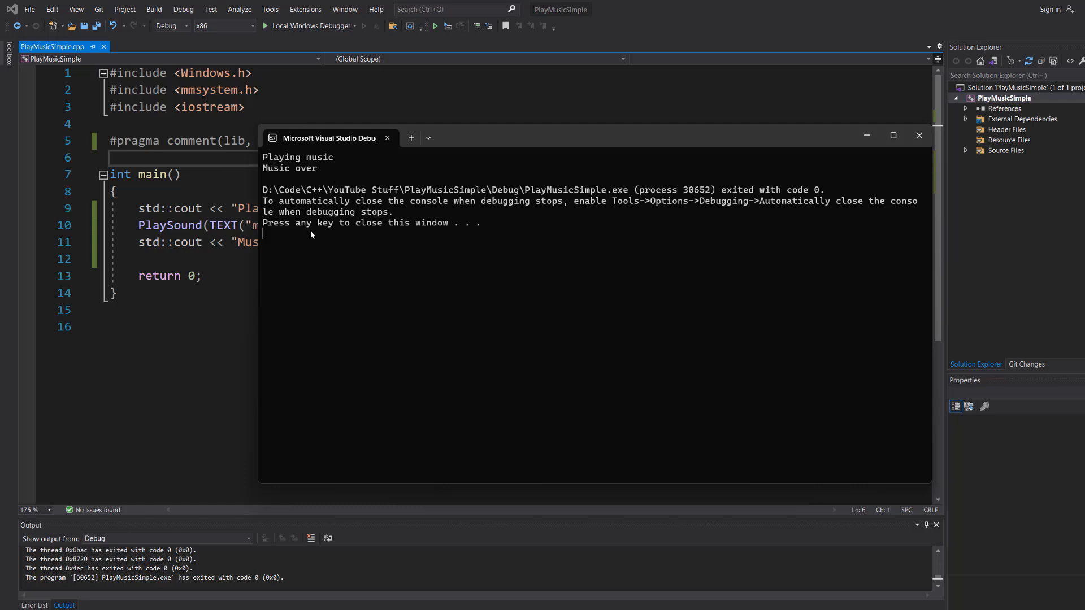